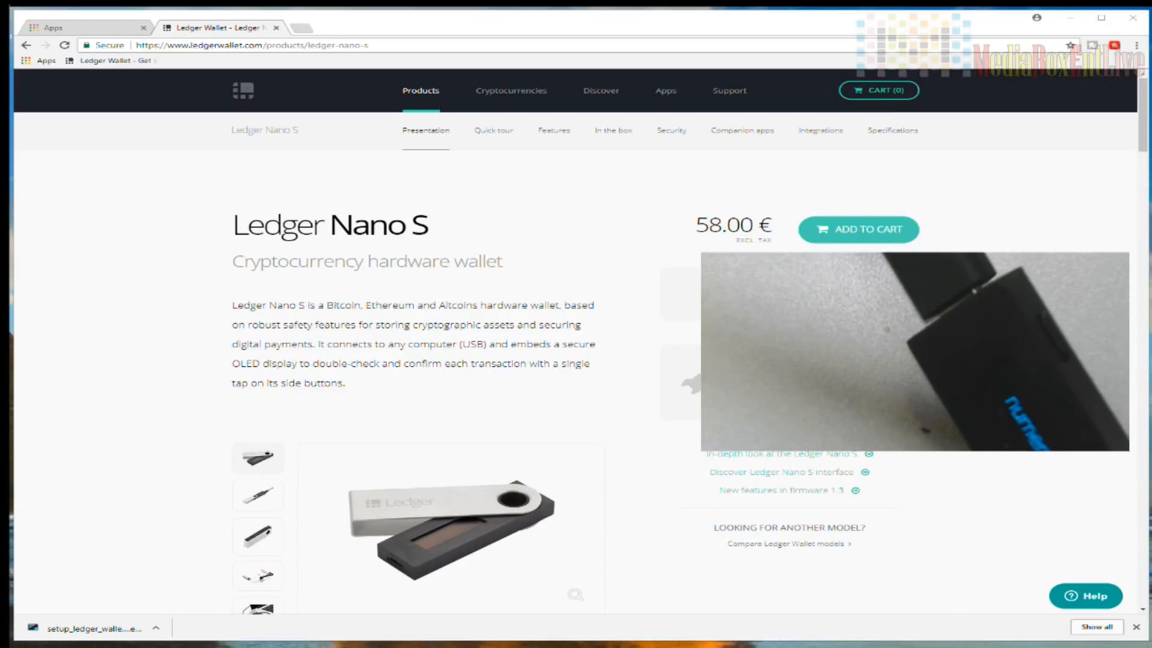
- Open the Ledger Apps listing and browse to the Ledger Wallet Ripple page
click(663, 91)
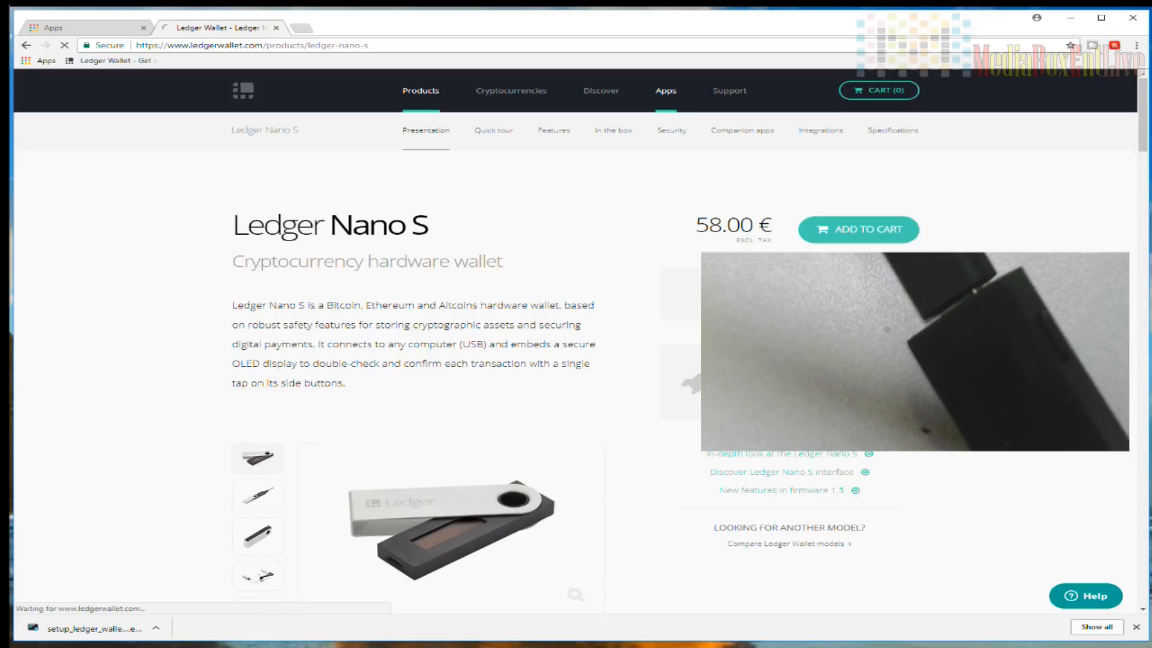
click(664, 91)
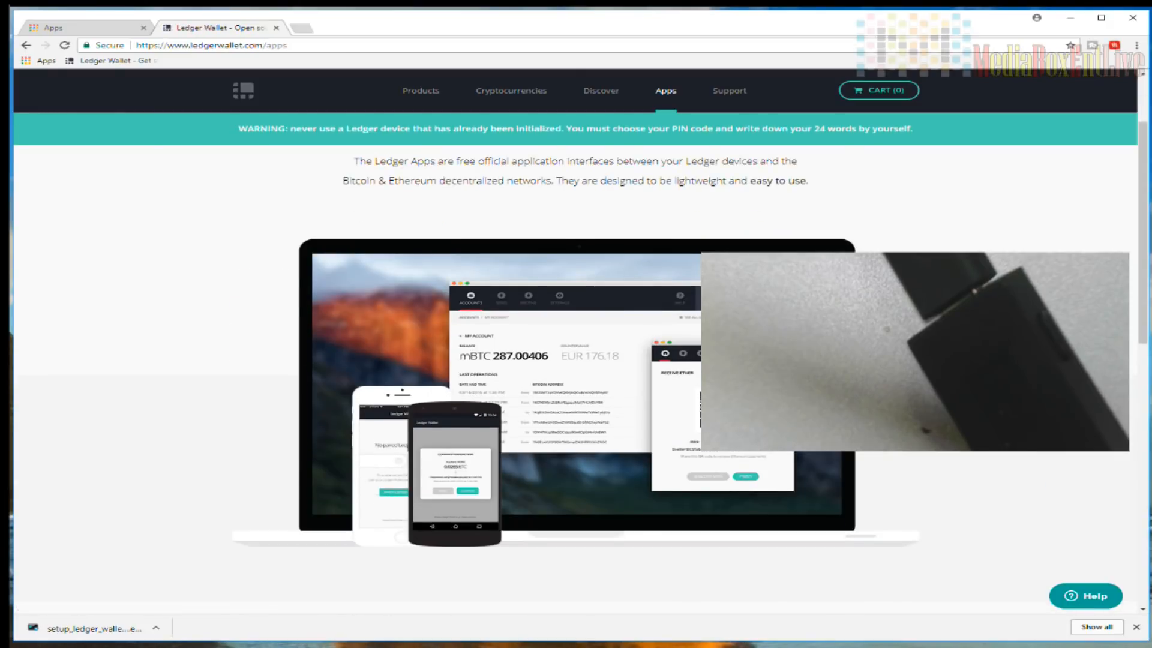
scroll(down, 3)
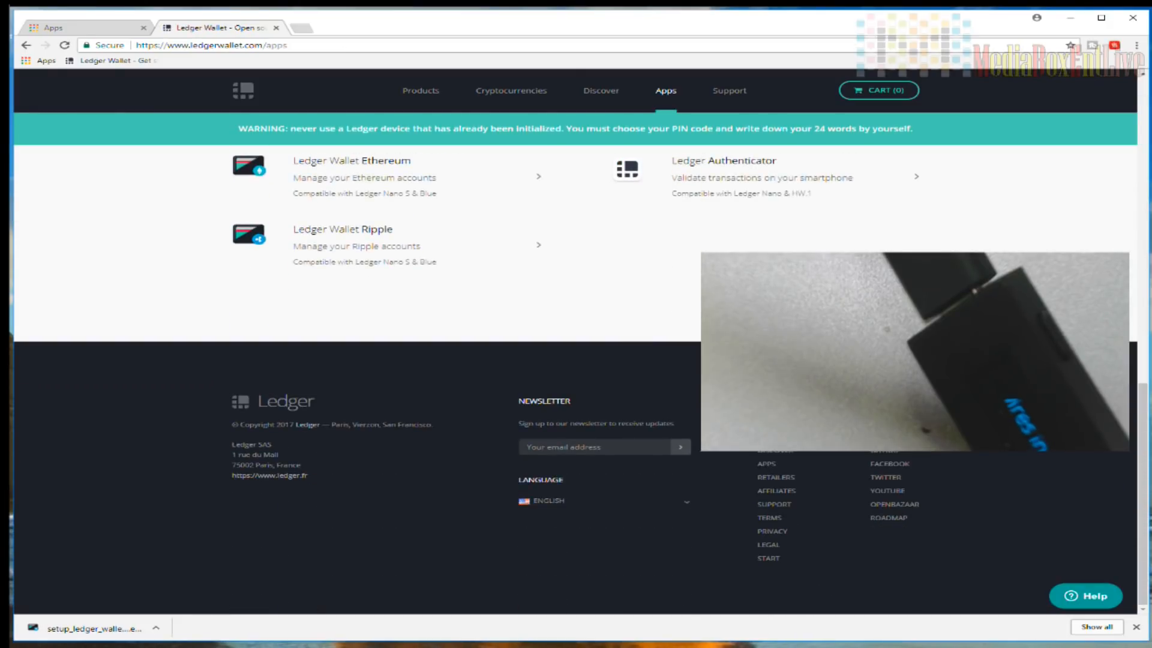
scroll(up, 3)
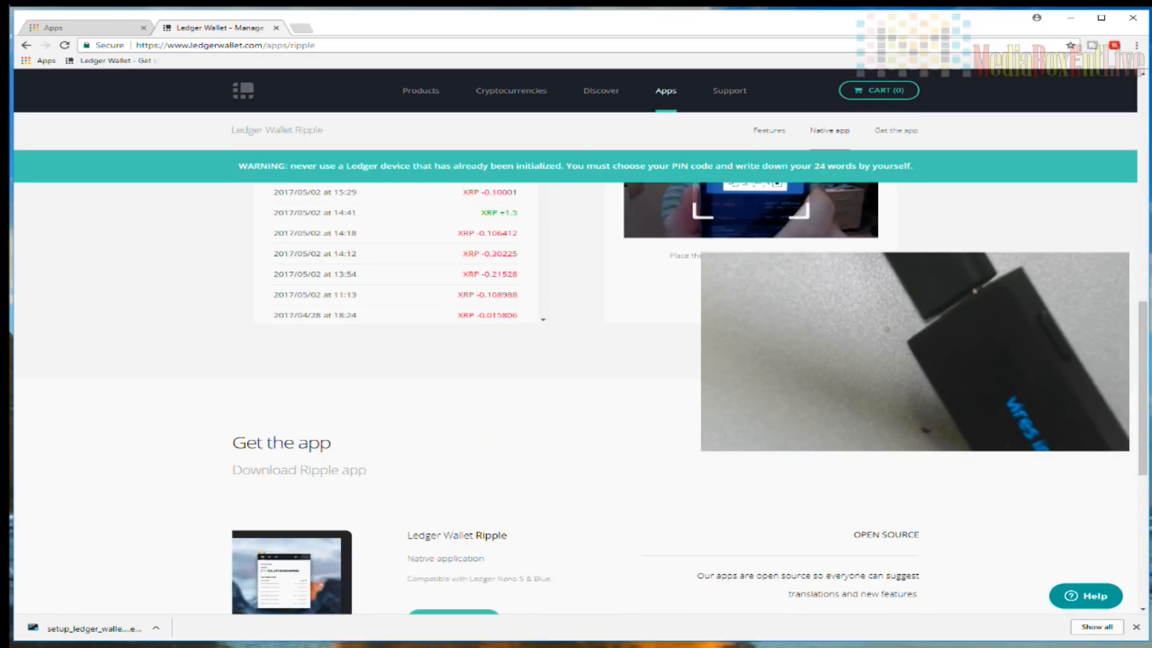
- Download the Windows Ledger Wallet Ripple installer from 'Get the app'
scroll(down, 3)
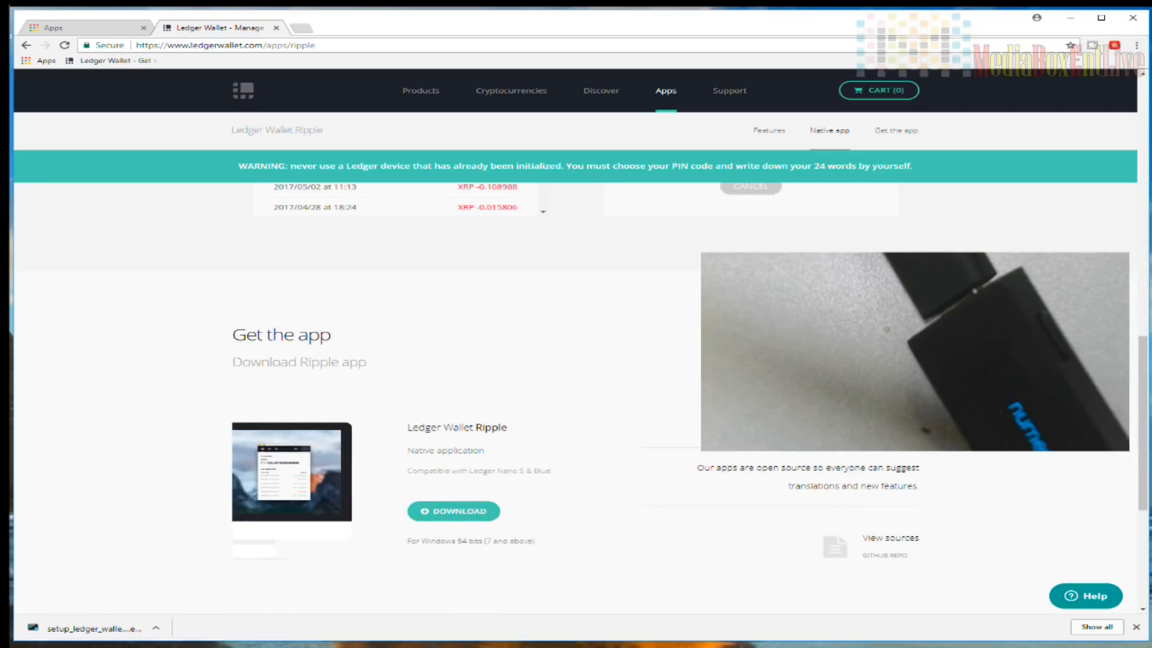
scroll(down, 3)
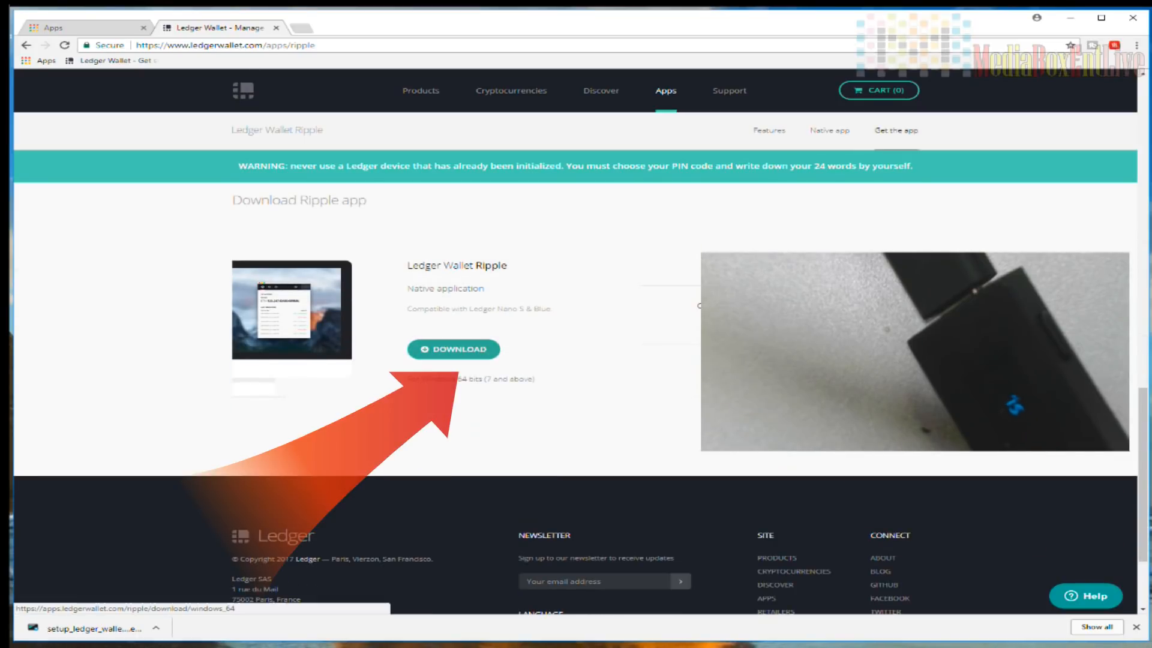
click(452, 349)
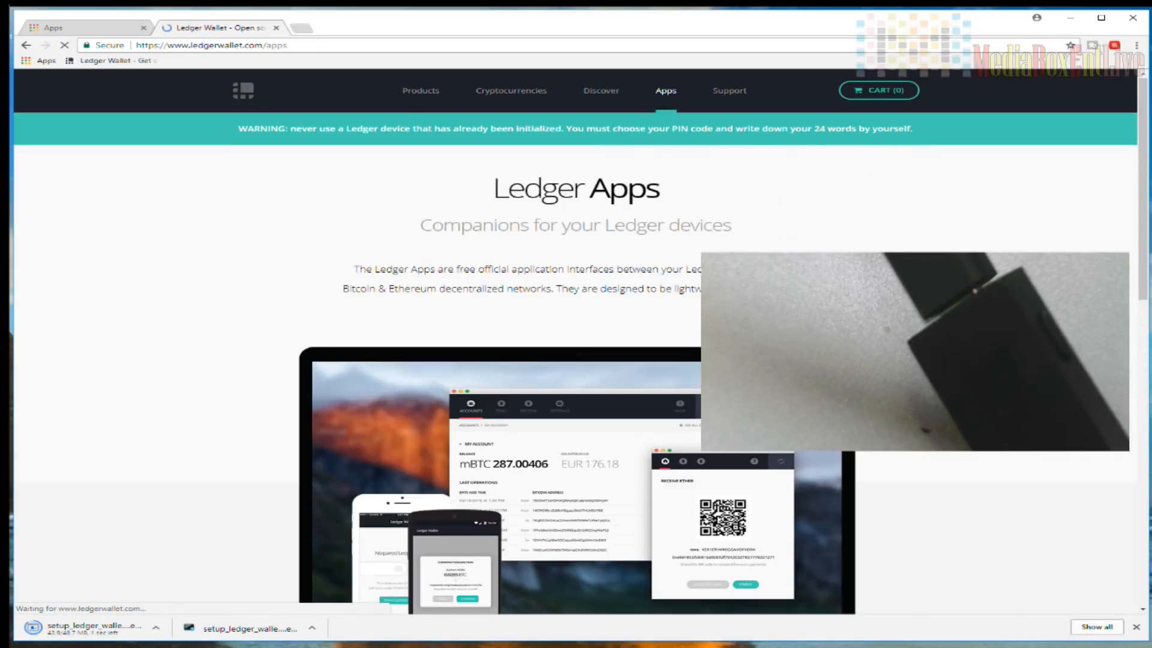
- Go to Ledger Manager's 'Get the app' section and open its Chrome Web Store listing
scroll(down, 3)
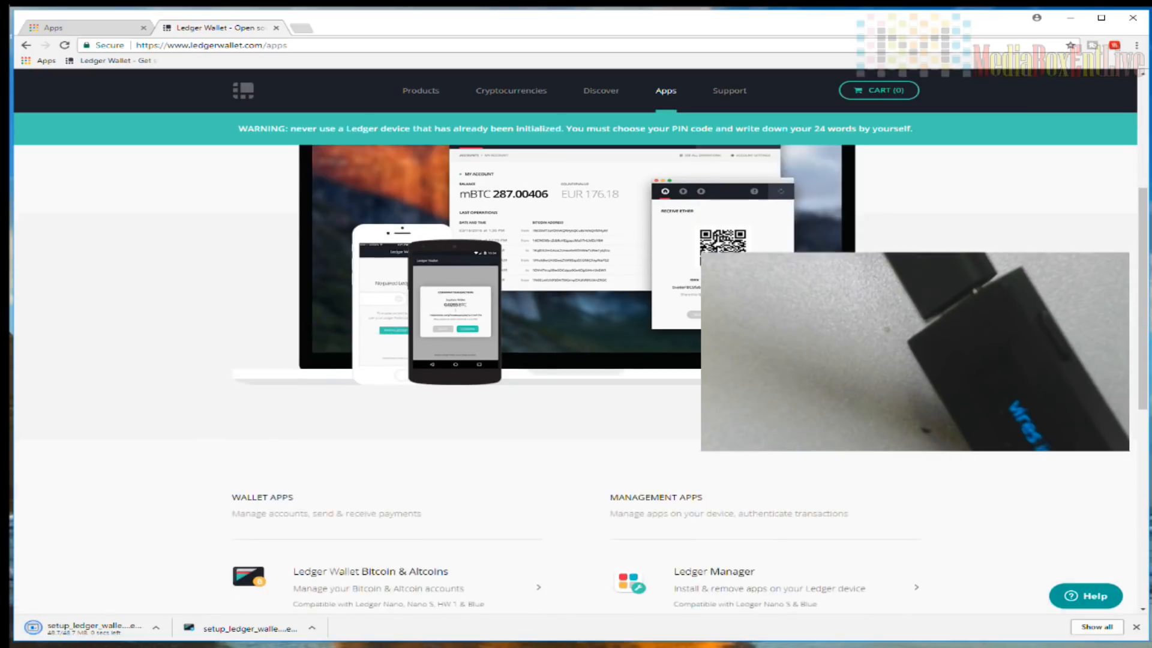
scroll(down, 3)
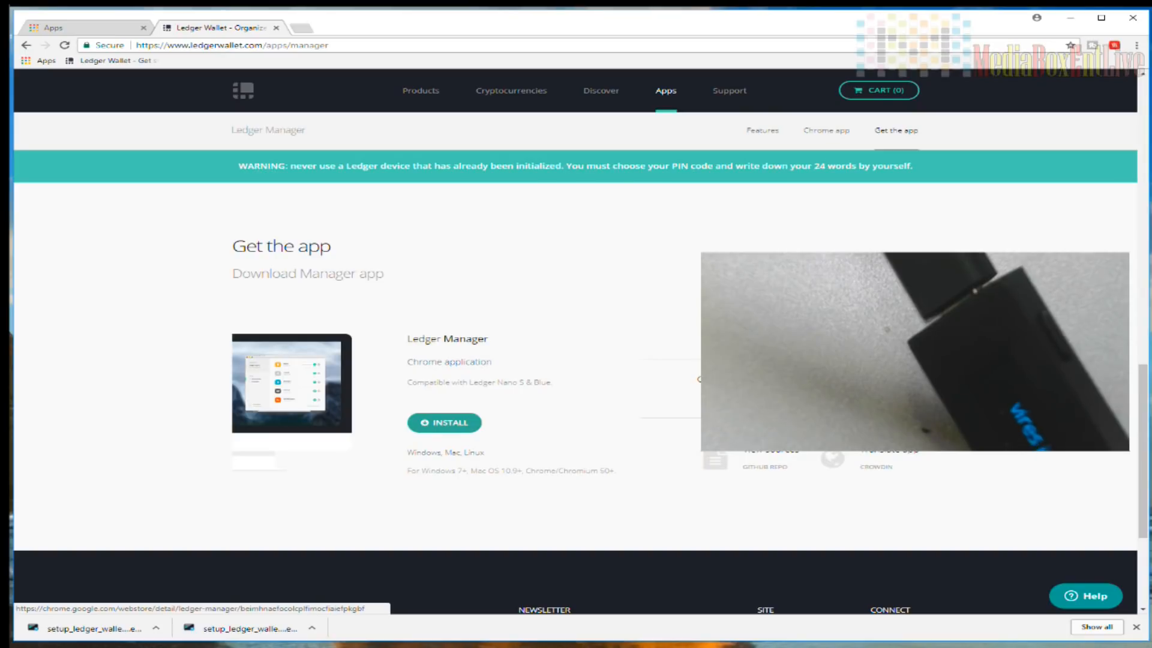
click(444, 422)
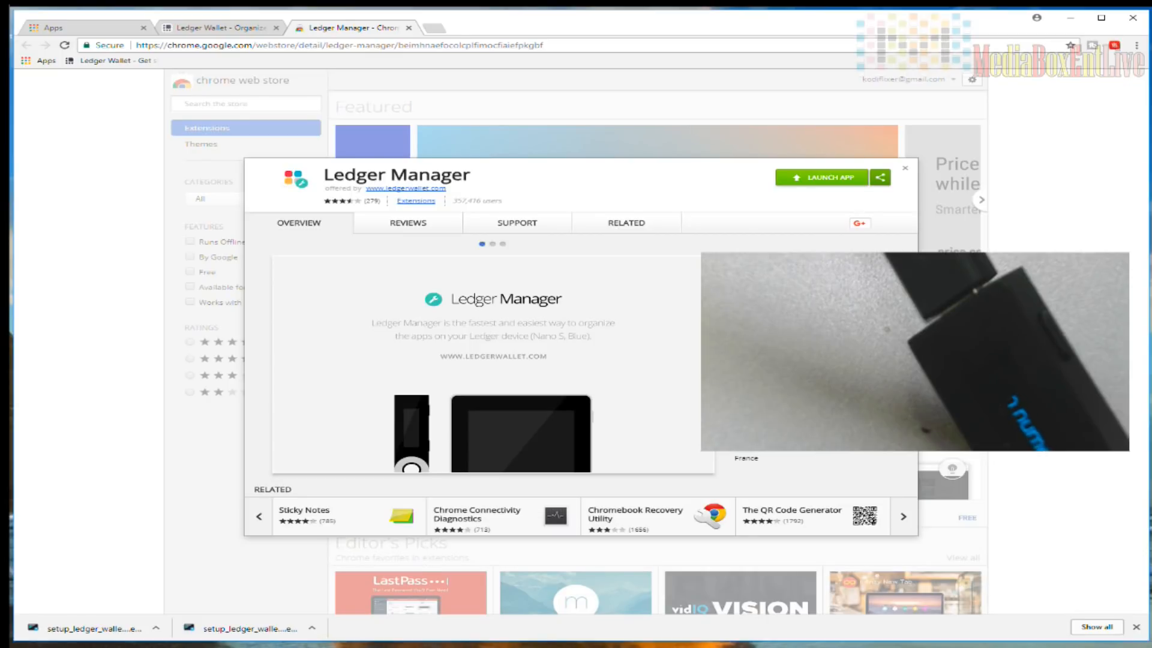
- Launch Ledger Manager from its Chrome Web Store page
click(903, 167)
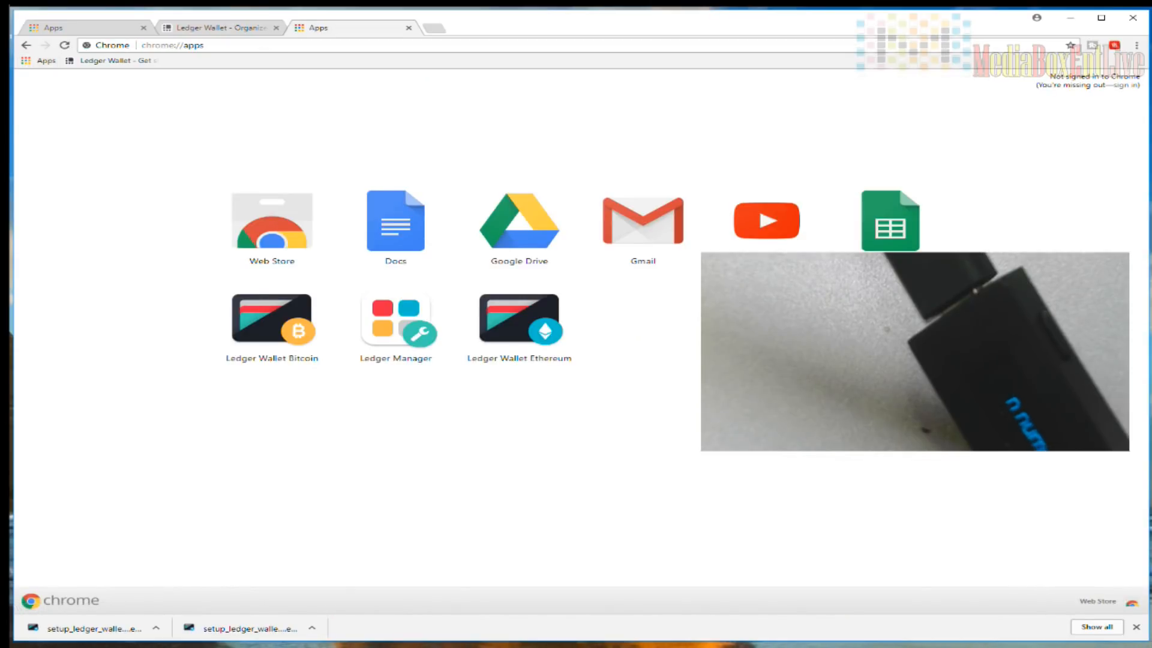
mouse_move(272, 323)
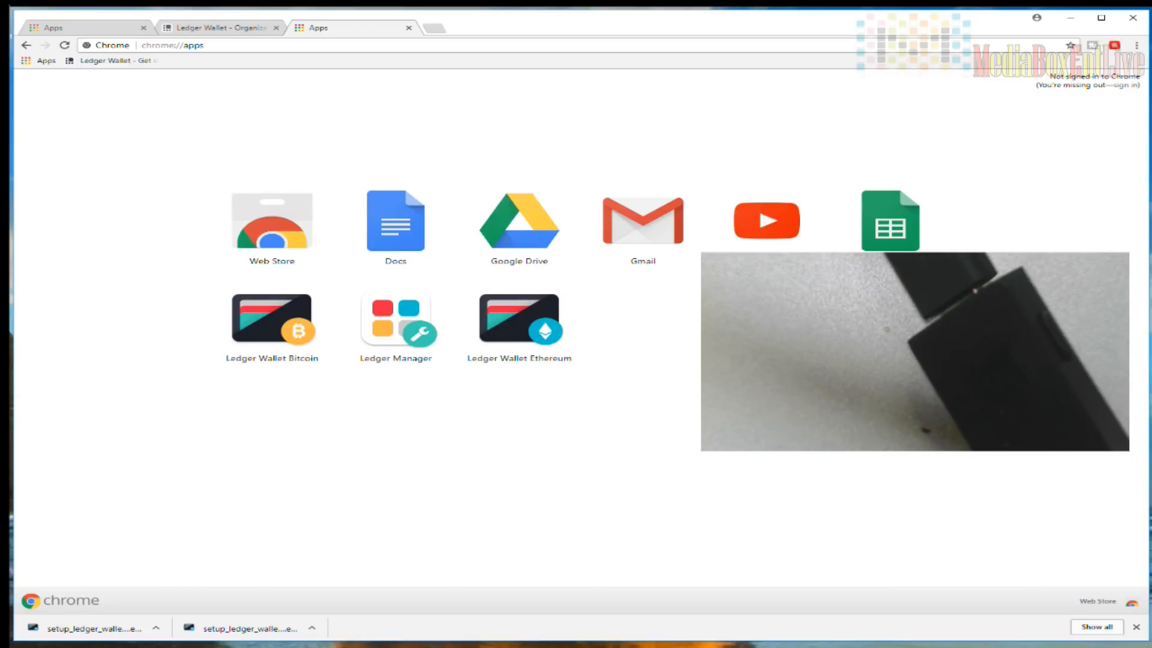
mouse_move(517, 321)
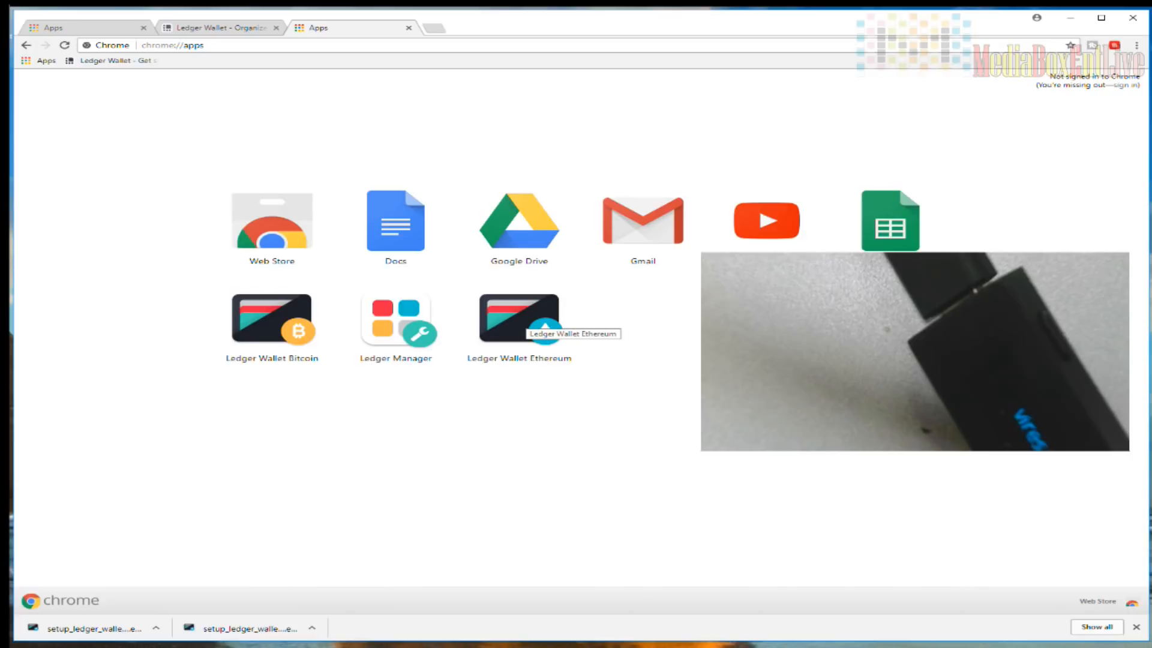
mouse_move(396, 323)
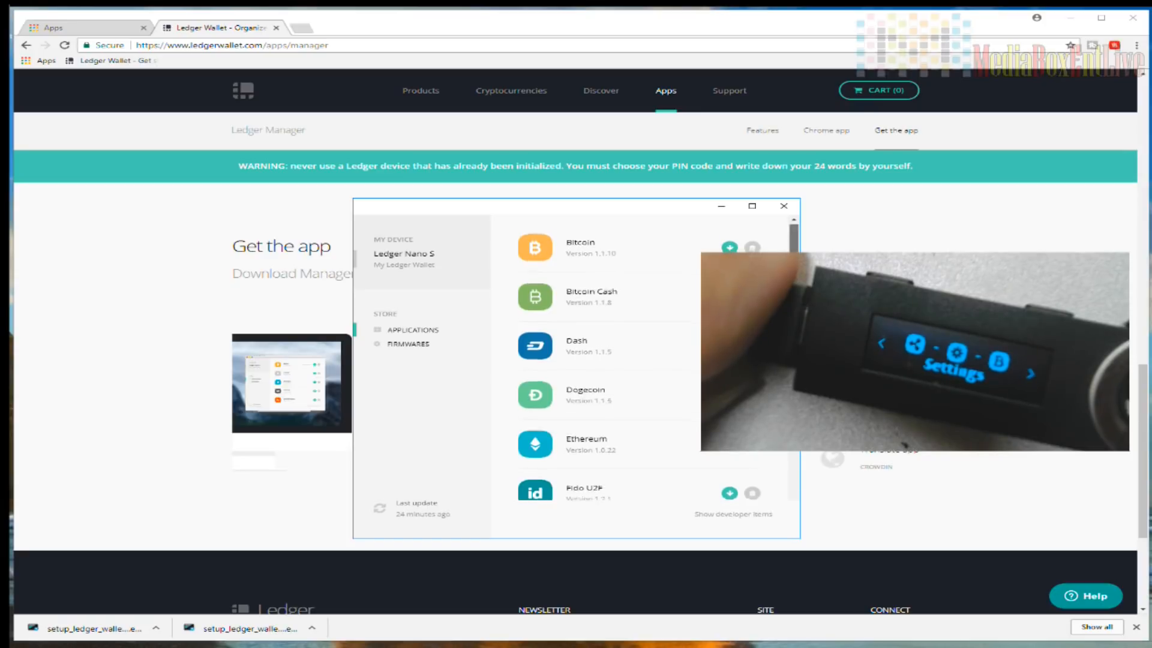
- Install the Ripple app on the Nano S, then close Ledger Manager
scroll(down, 3)
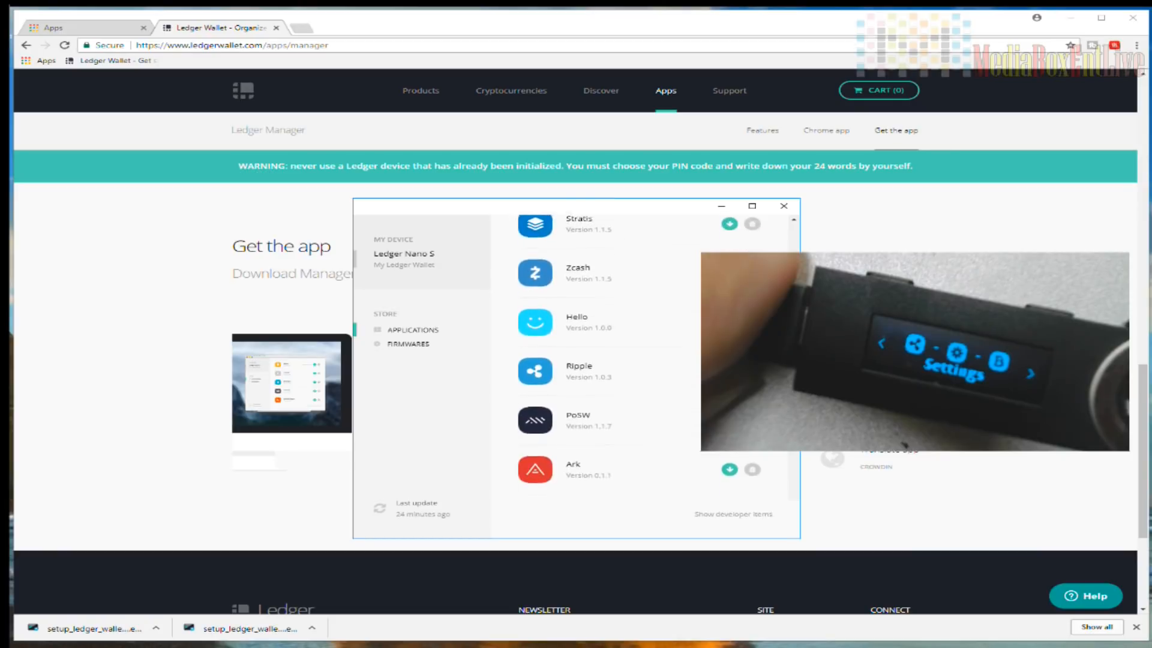
scroll(down, 3)
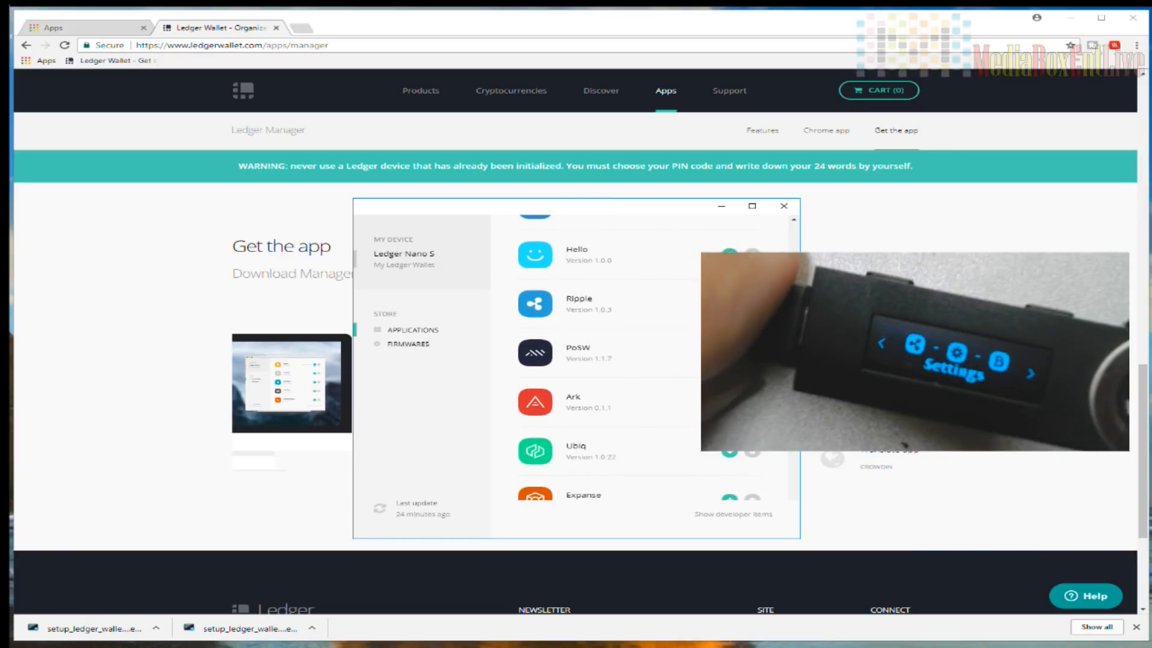
click(730, 250)
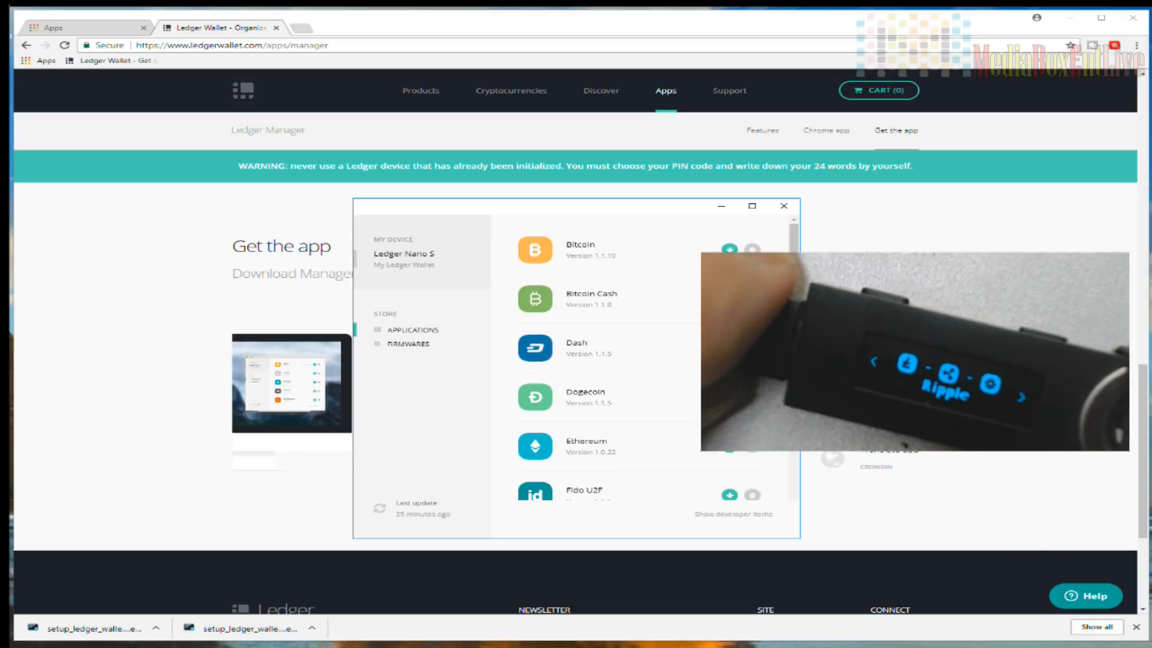
click(782, 206)
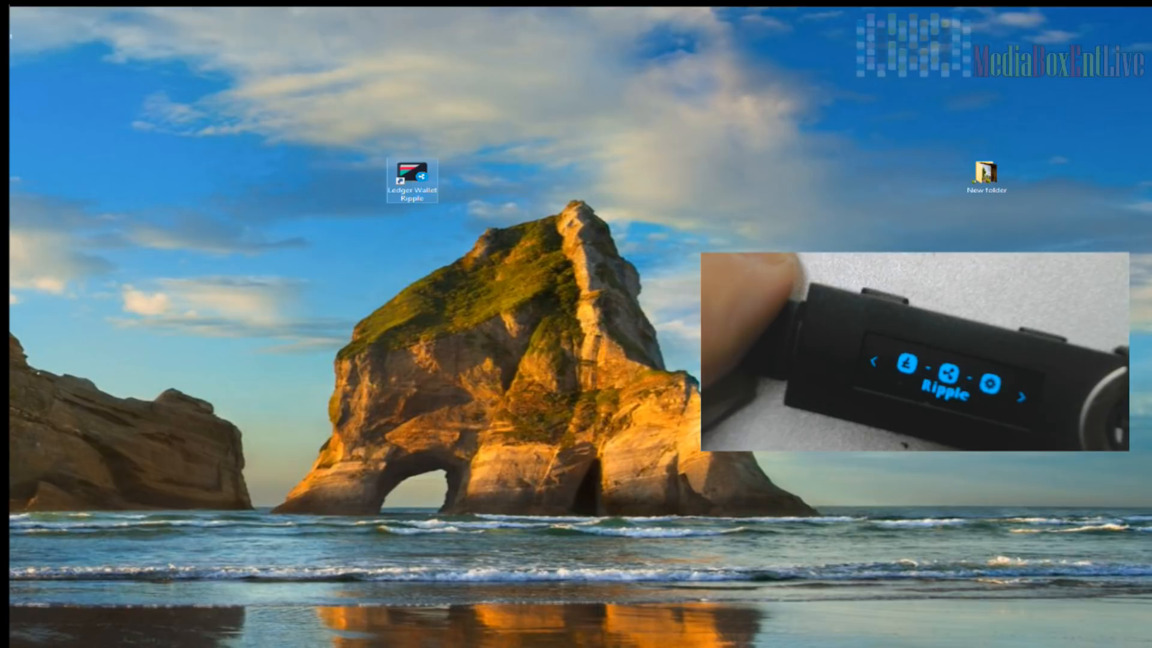
- Launch Ledger Wallet Ripple and refresh to load the 1,790 XRP balance
double_click(411, 180)
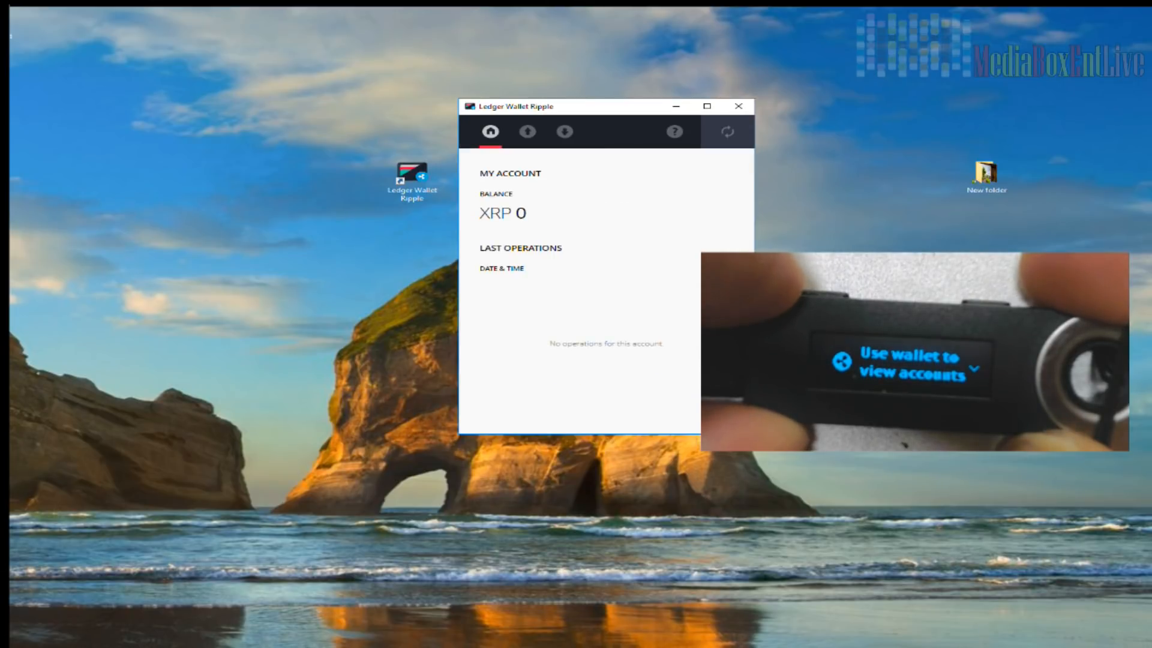
click(727, 132)
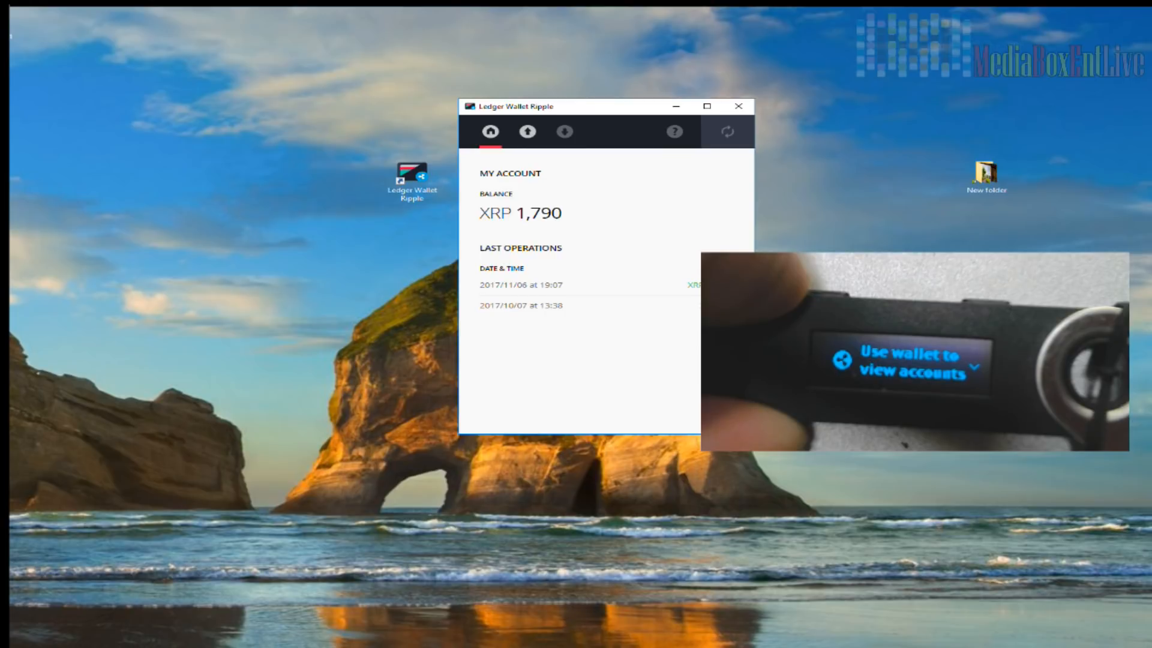
- Switch to the Send tab, then to the Receive tab
click(526, 131)
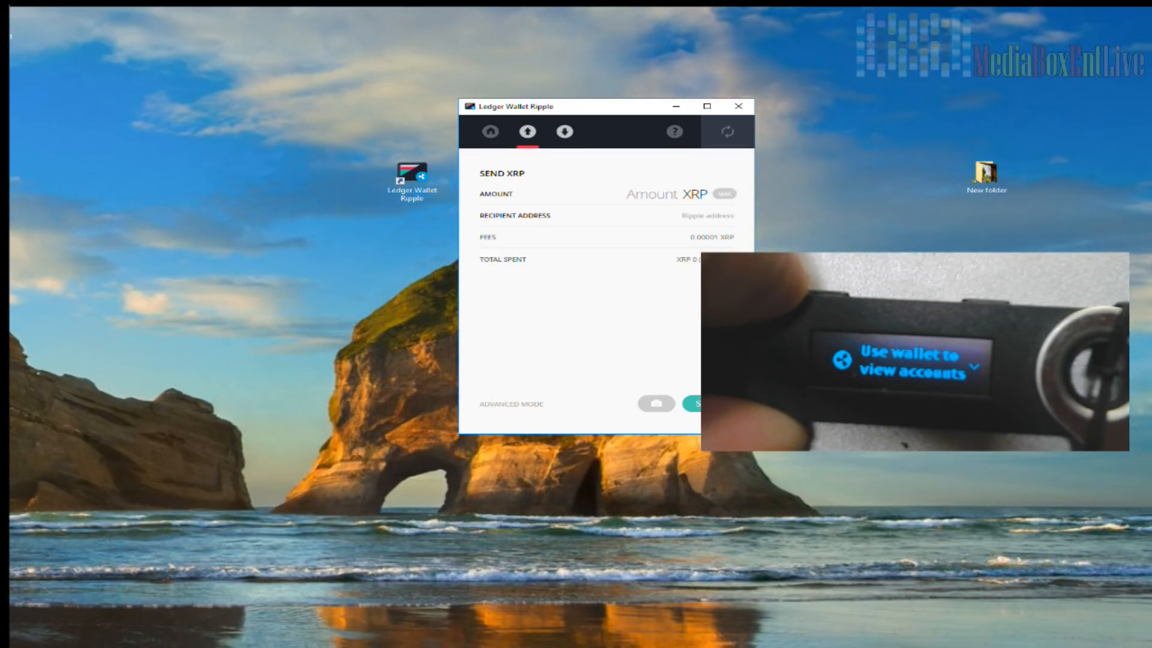
click(563, 132)
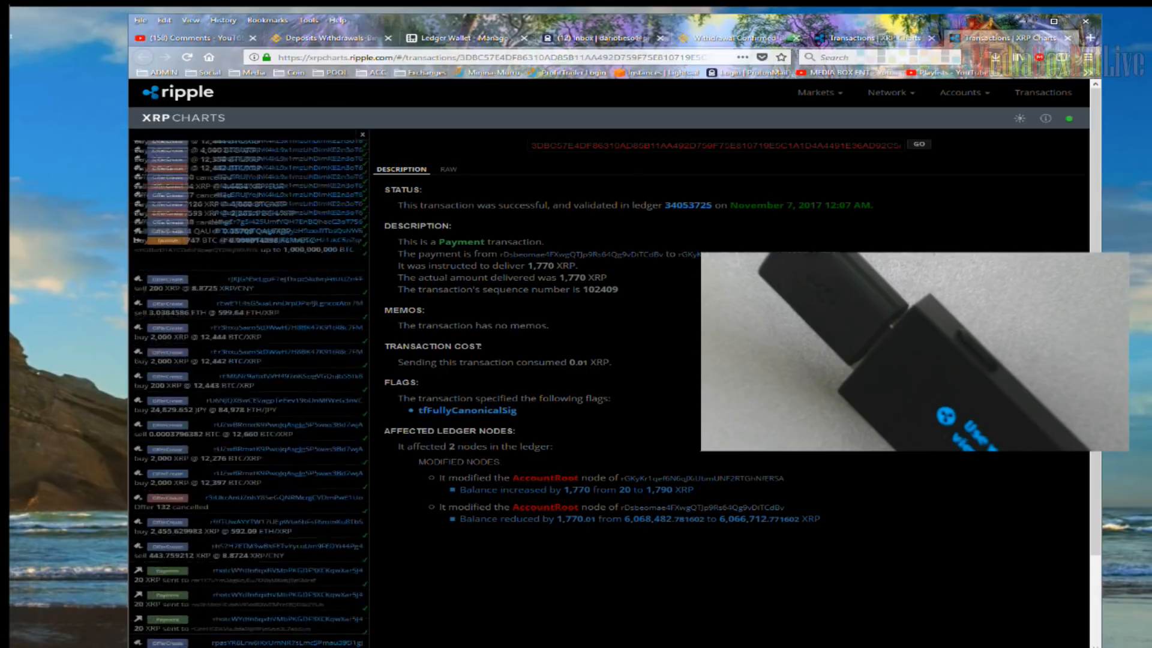
- Scroll the XRP Charts live transaction feed while the 1,770 XRP payment stays shown
scroll(up, 3)
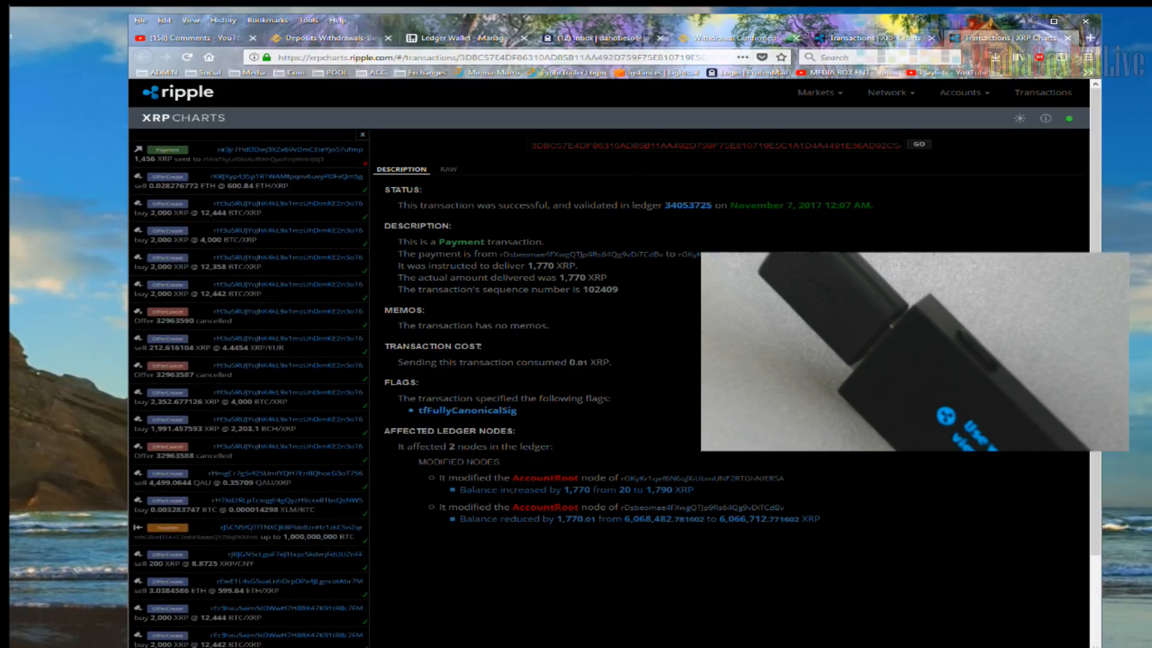